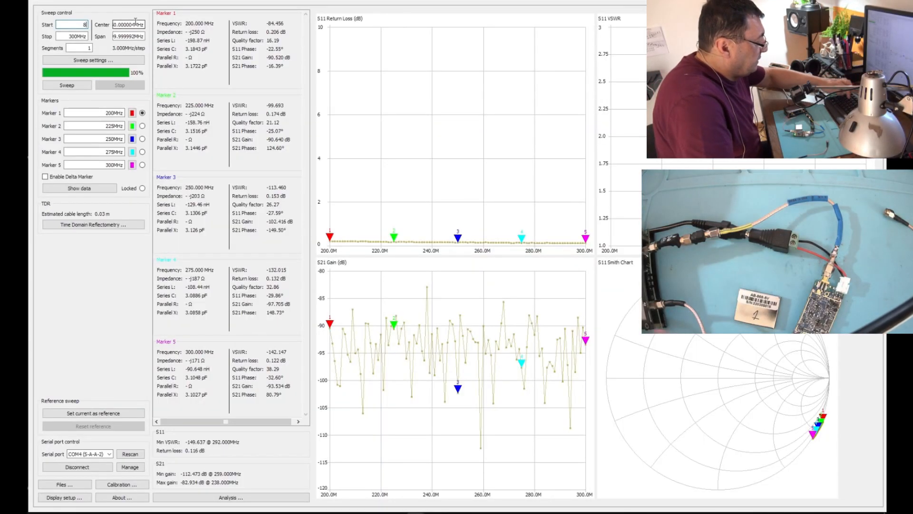
Set the sweep to 820–900 MHz and load the saved 820-900 calibration file for all standards
text(20m)
click(71, 36)
text(900m)
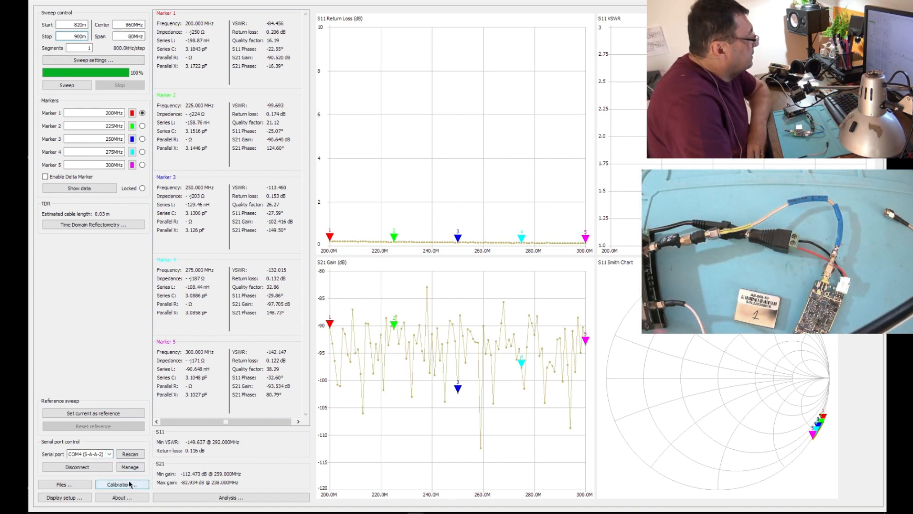
click(122, 496)
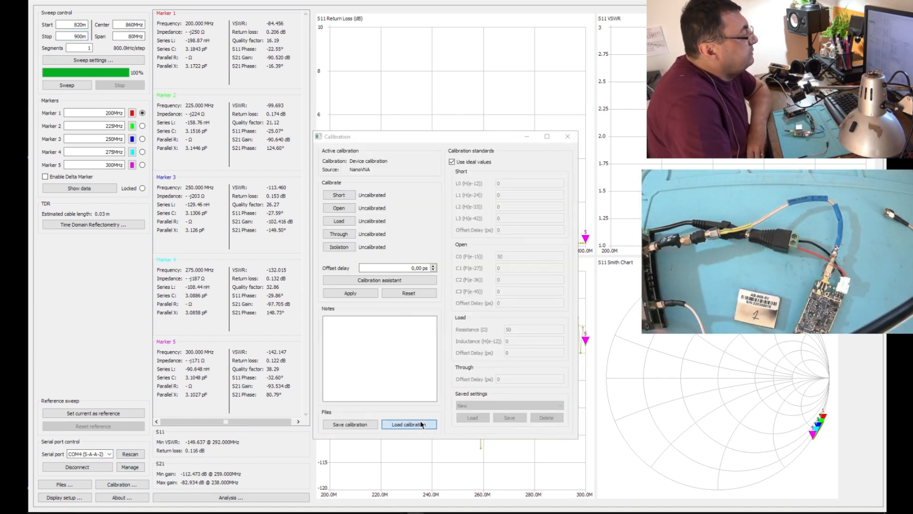
click(409, 424)
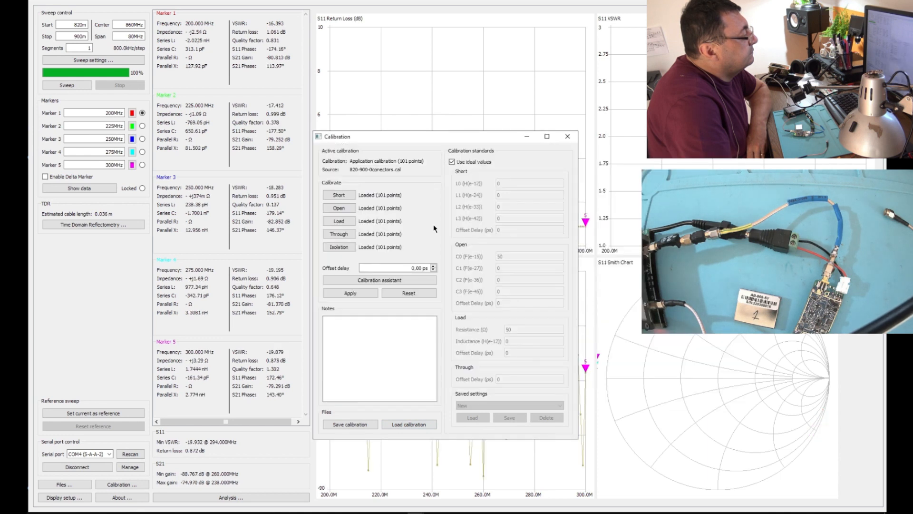
click(566, 136)
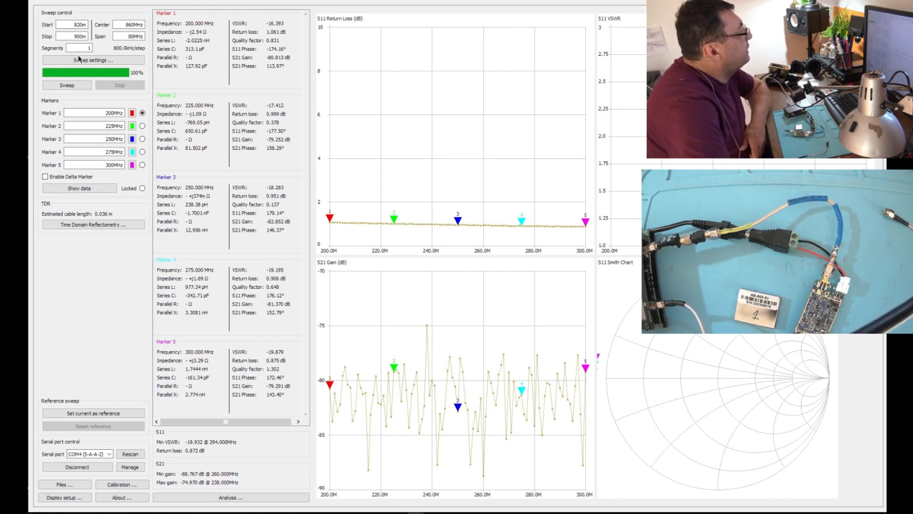
Run the calibrated 820–900 MHz sweep and retune markers to 869.6, 840, 860, 880 and 900 MHz
click(66, 85)
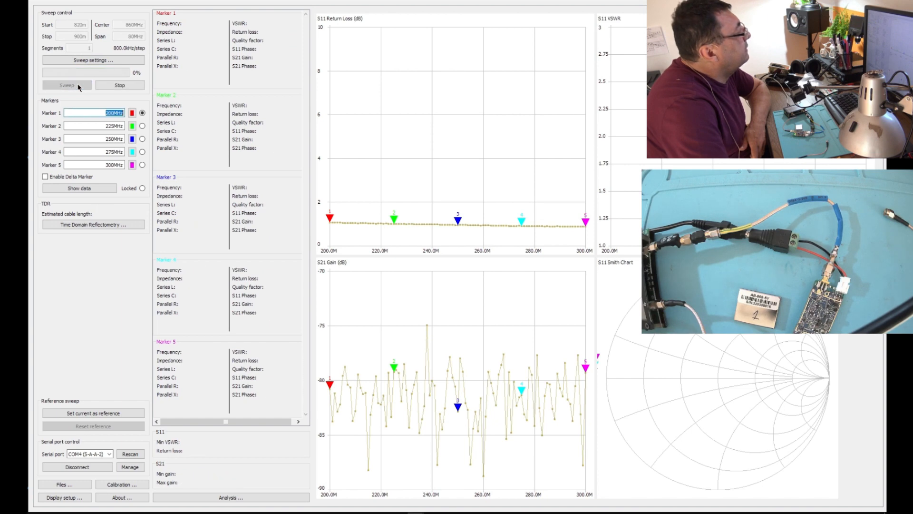
click(66, 85)
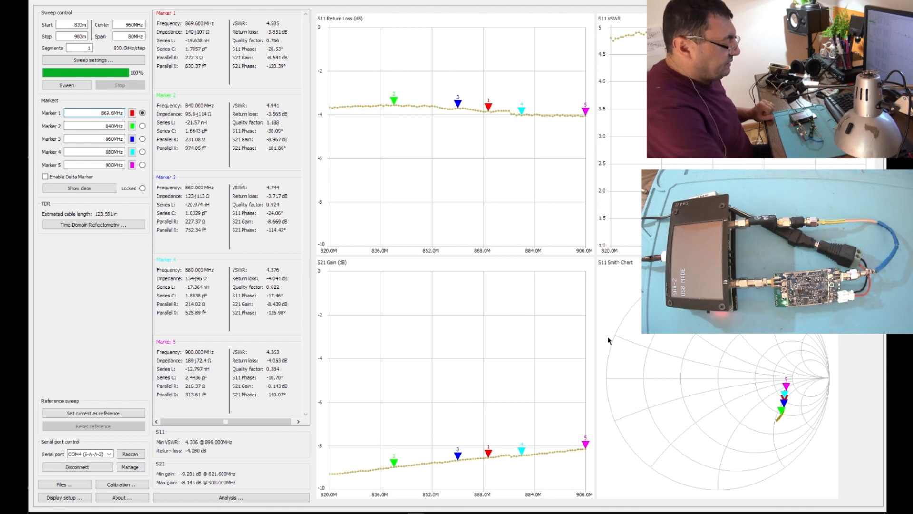
mouse_move(234, 332)
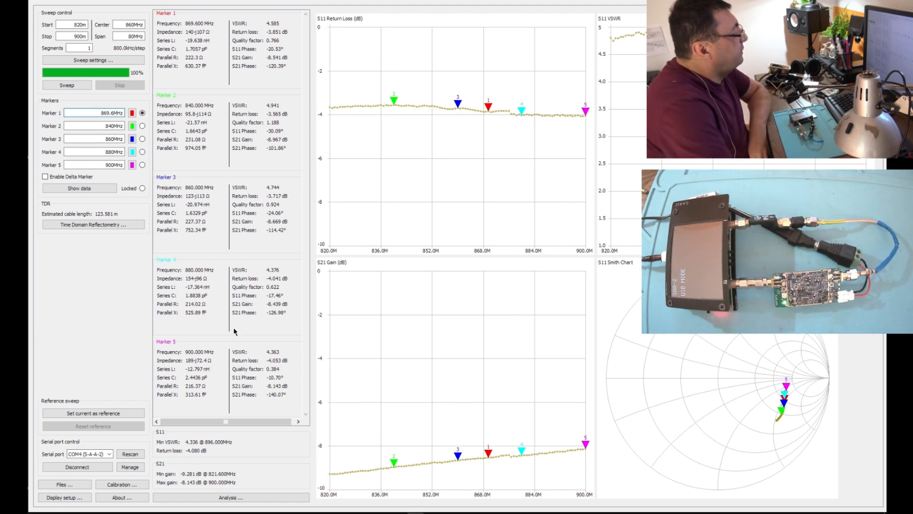
Reload the 820-900 calibration file so the five marker VSWR readings refresh
click(121, 497)
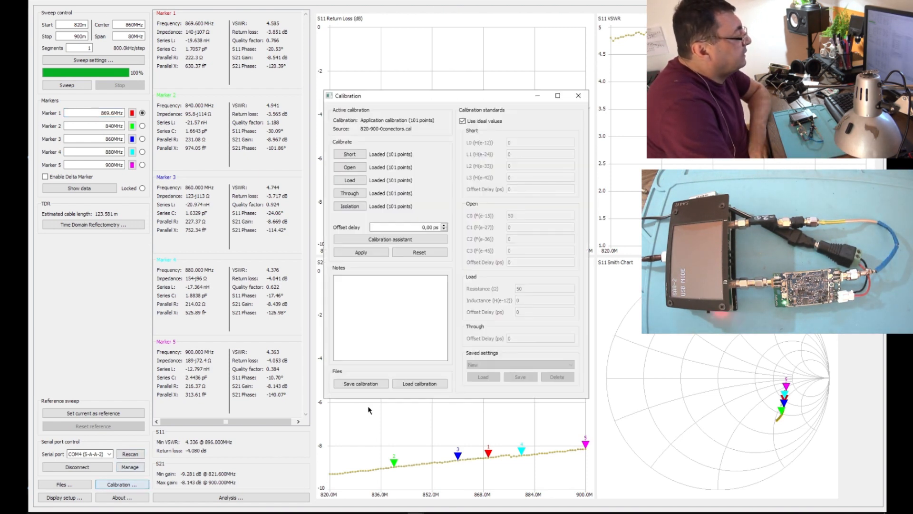
click(420, 383)
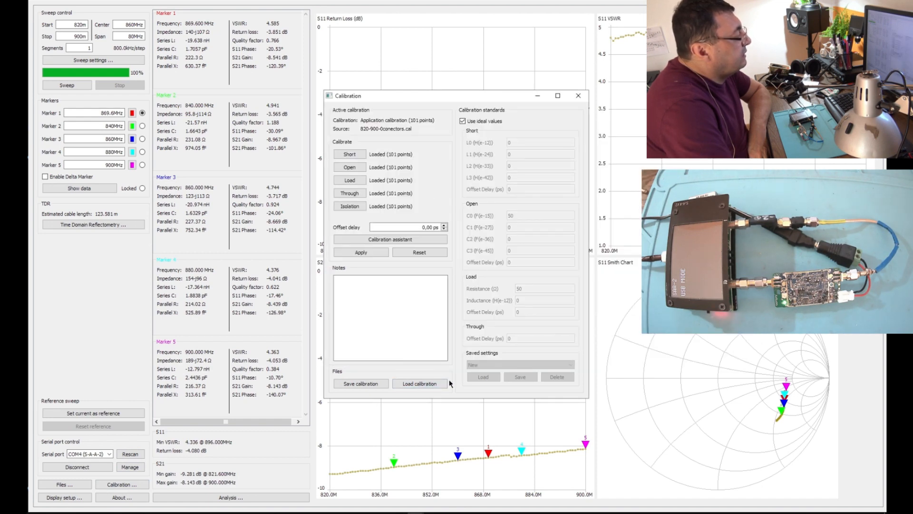
click(420, 383)
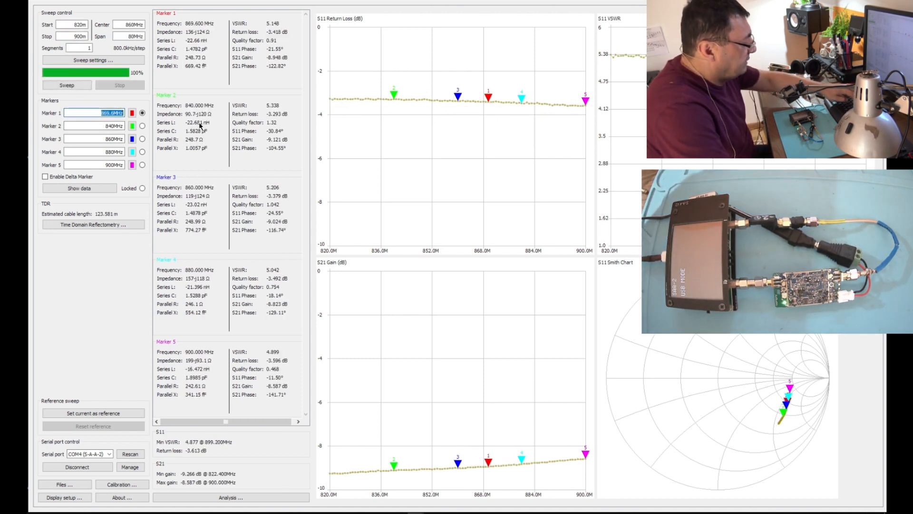
Set marker 1 to 868 MHz, reading VSWR 5.182 and about −3.4 dB return loss
text(868m)
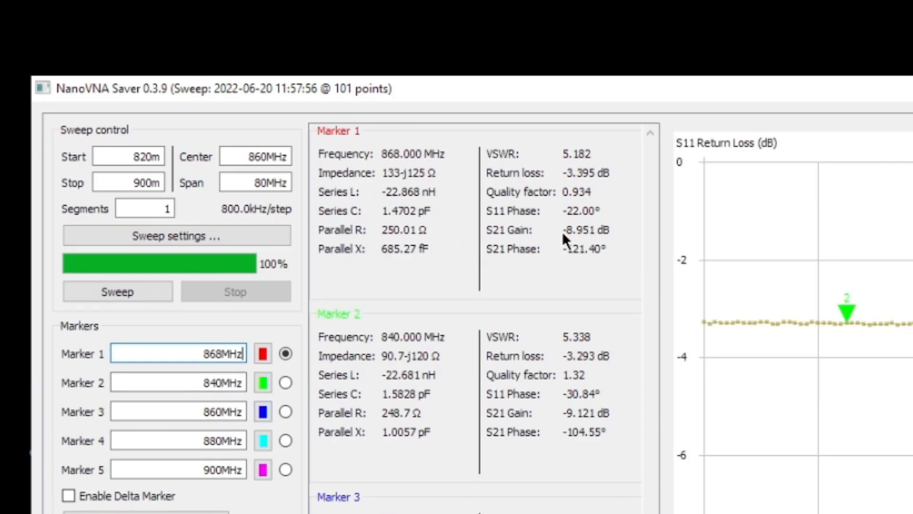
mouse_move(609, 243)
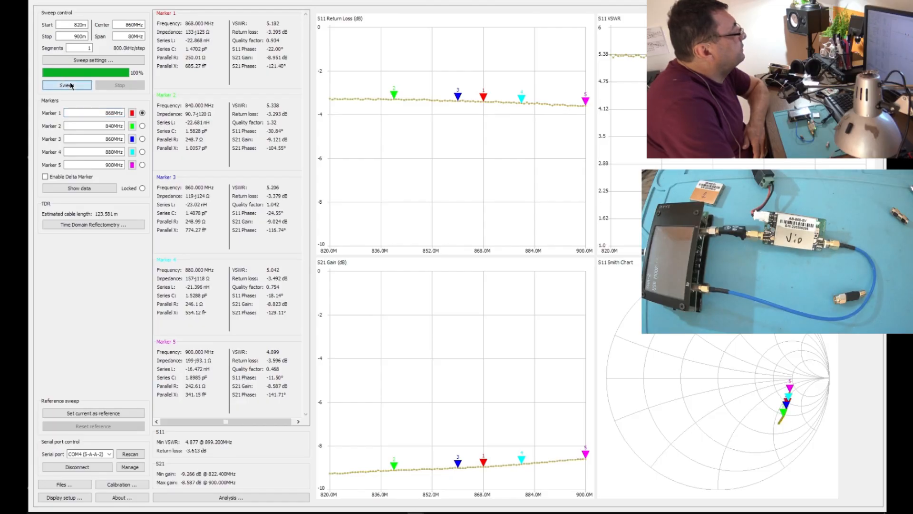
Sweep 820–900 MHz on the newly connected amplifier; marker 1 at 868 MHz reads VSWR 3.909
click(66, 86)
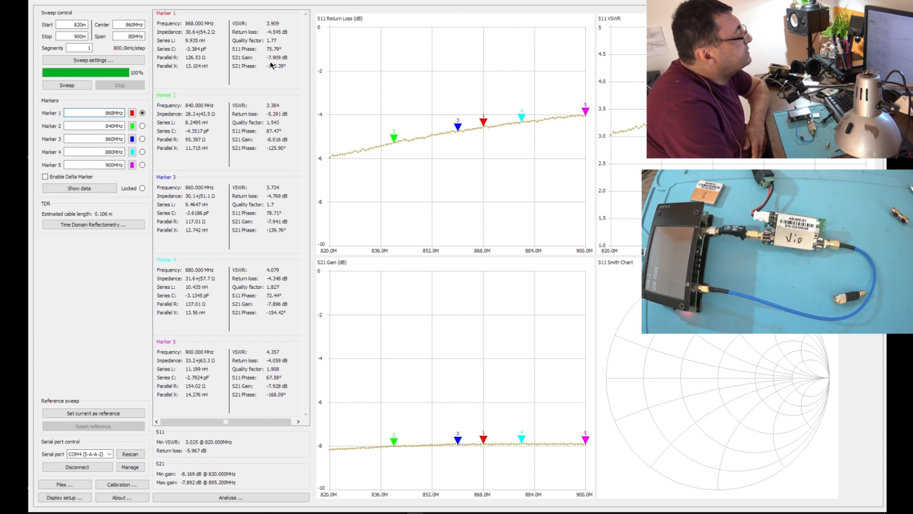
mouse_move(286, 61)
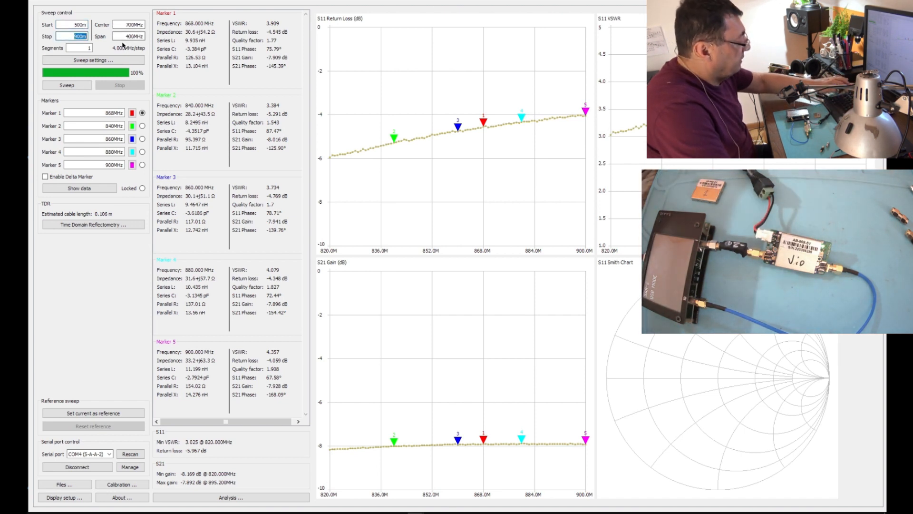
Set Stop to 1200 MHz and sweep 500–1200 MHz with markers at 920, 675, 850, 1025 and 1200 MHz
text(1200)
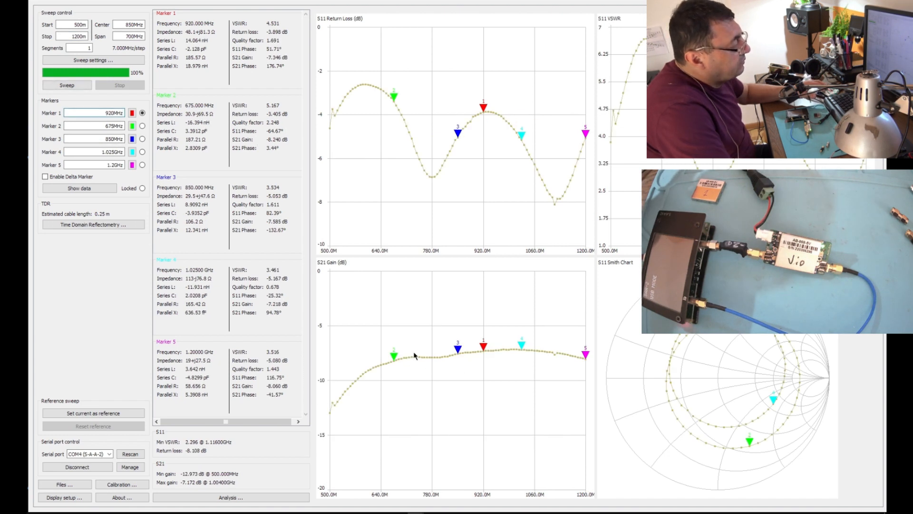
mouse_move(508, 365)
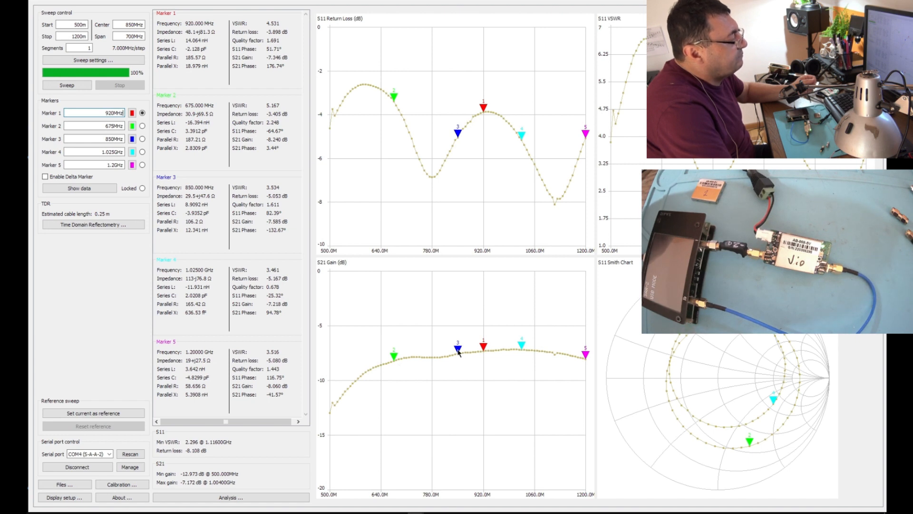
mouse_move(401, 359)
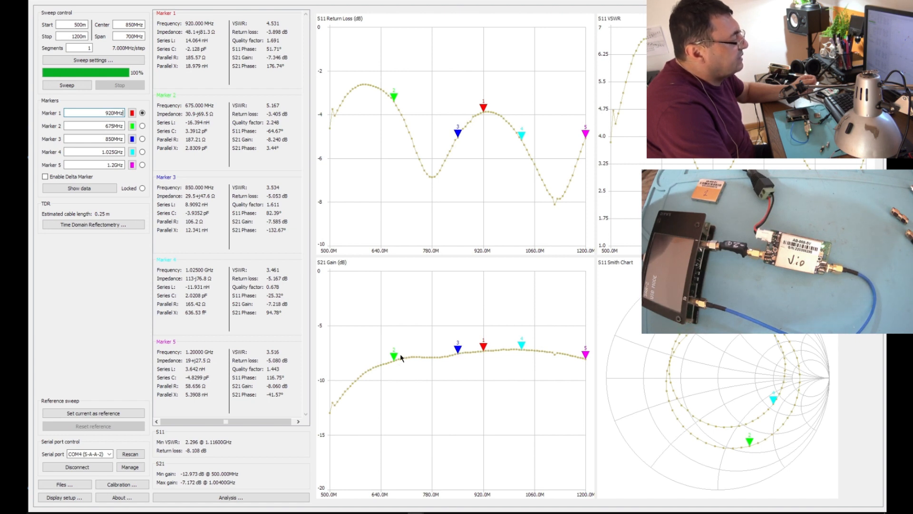
mouse_move(544, 373)
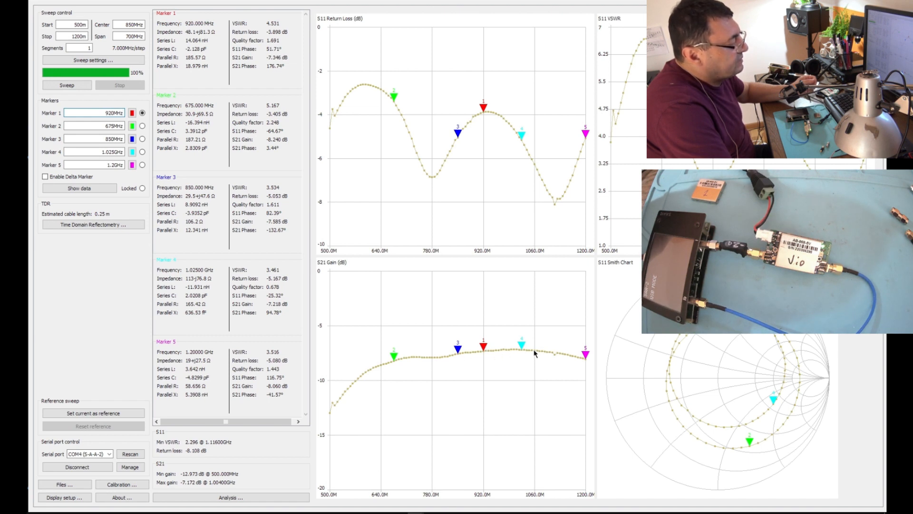
mouse_move(550, 348)
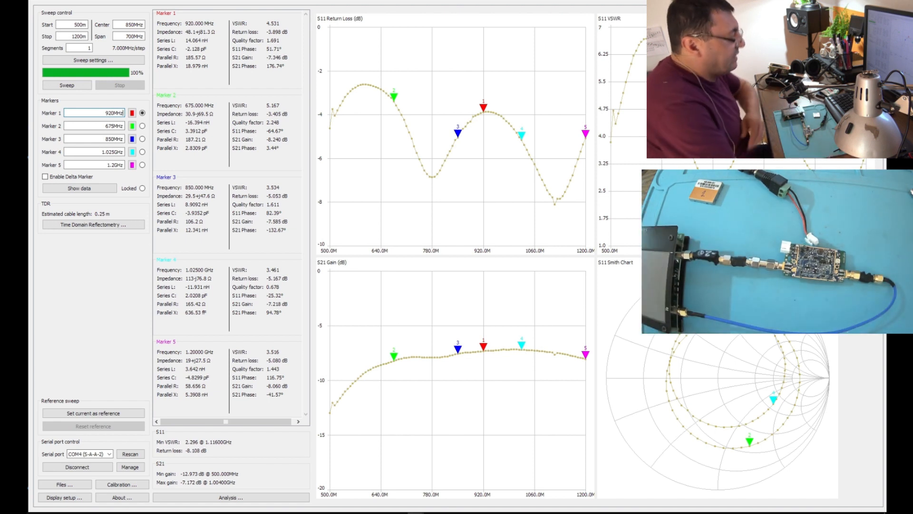
Repeat the 500–1200 MHz sweep while reseating the board until the S21 gain curve looks correct
click(66, 85)
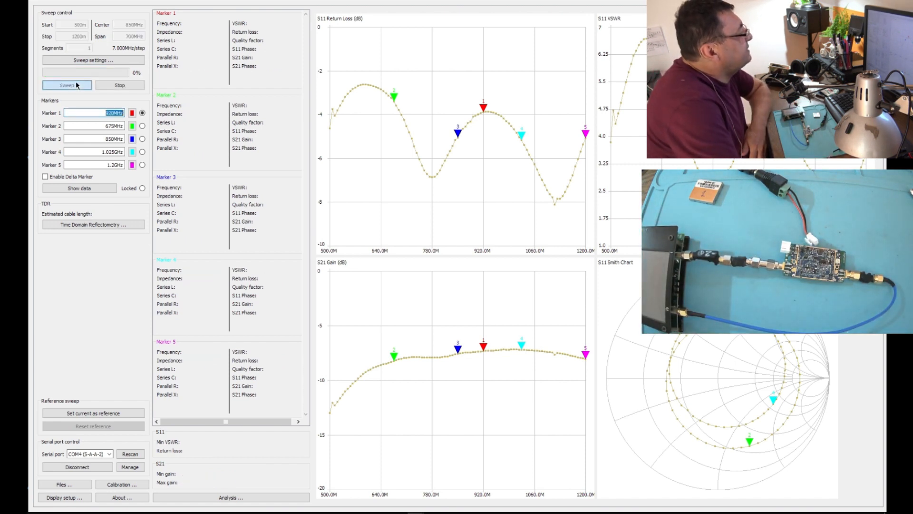
click(64, 84)
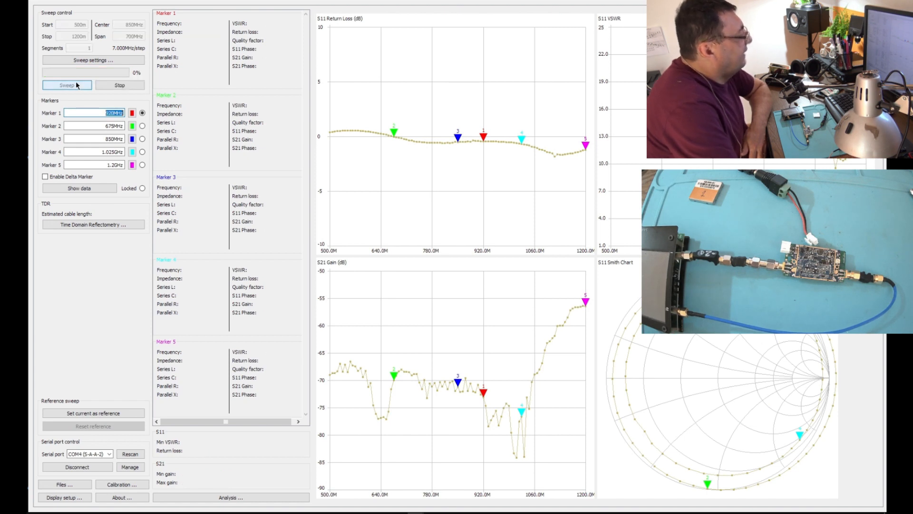
click(67, 85)
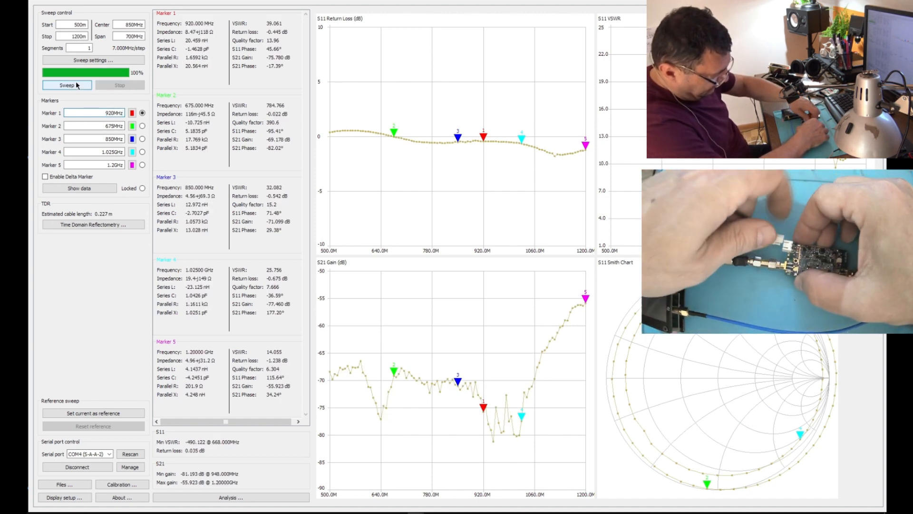
click(66, 84)
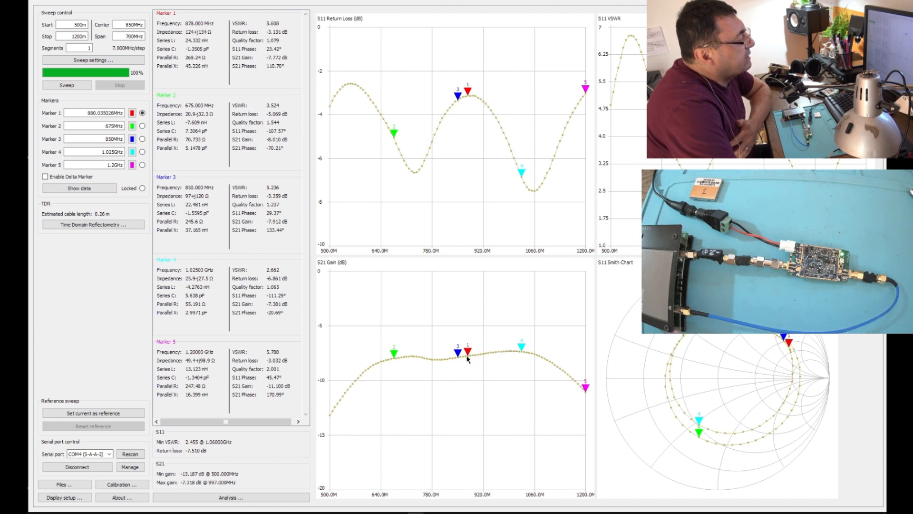
Drag marker 1 along the S21 gain trace from 880 MHz up to about 989 MHz, reading −7.33 dB
drag(466, 90, 450, 97)
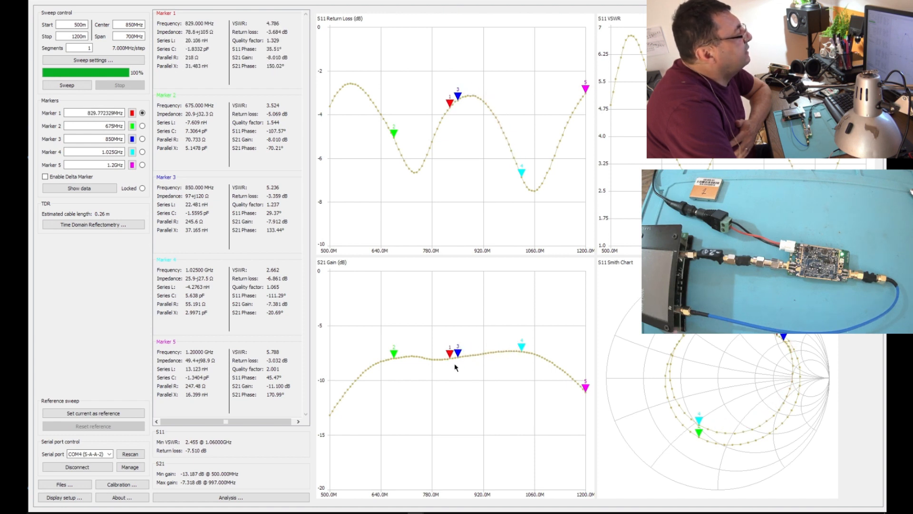
drag(451, 97, 508, 138)
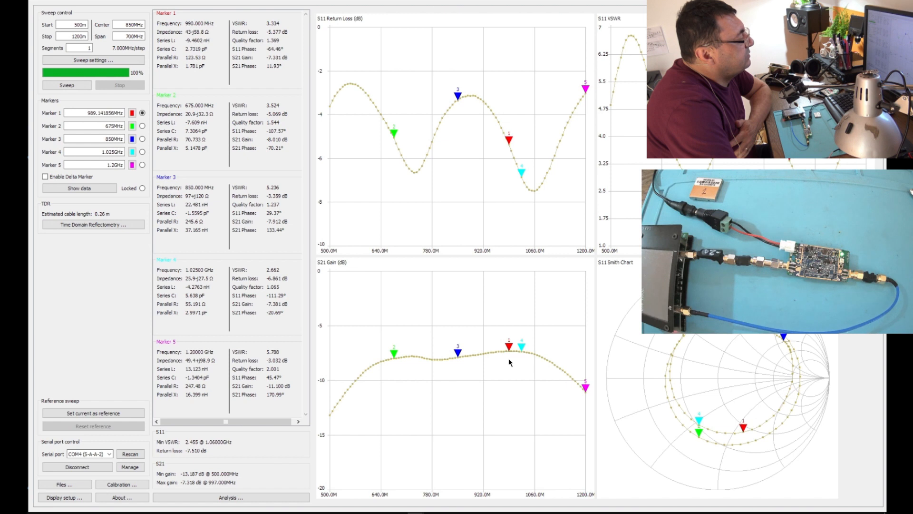